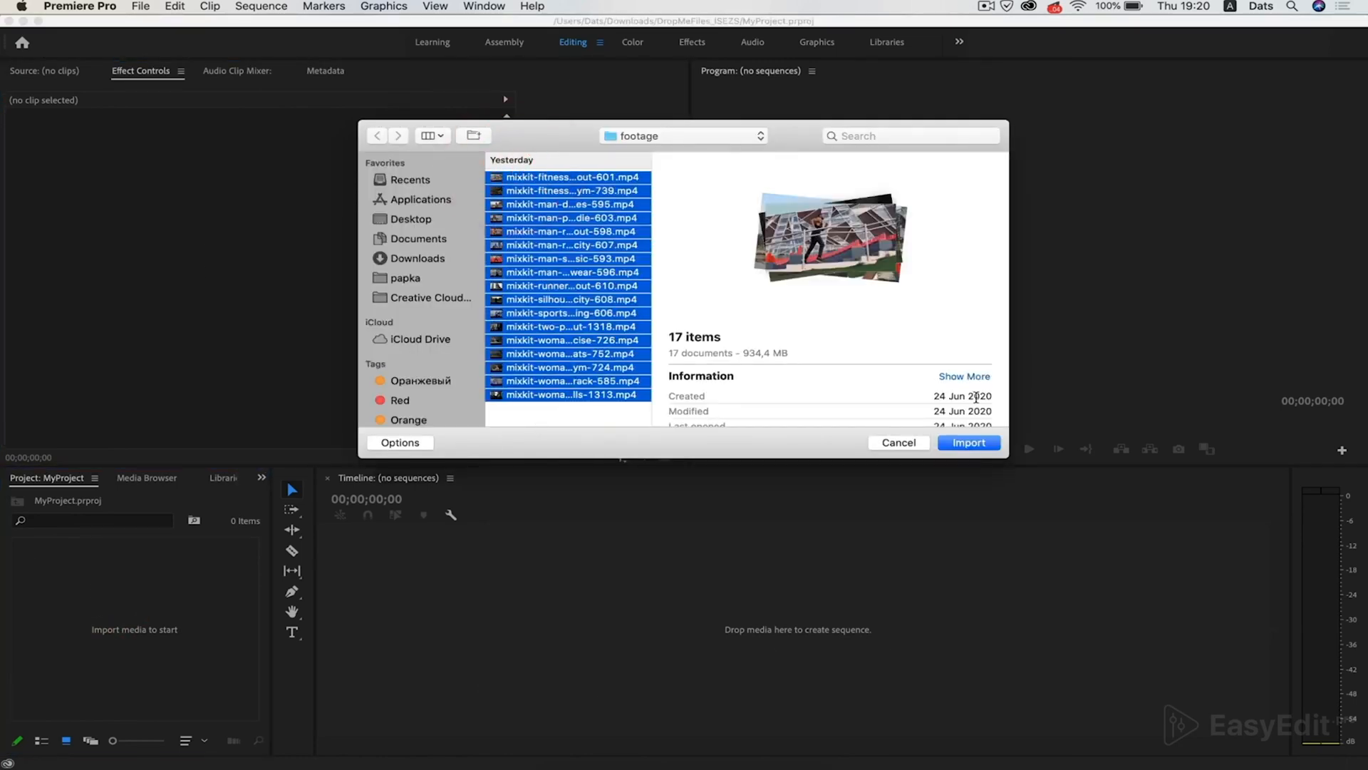
Import the 17 selected footage clips into the project, then switch to Creative Cloud Desktop
{"action": "left_click", "coordinate": [968, 442]}
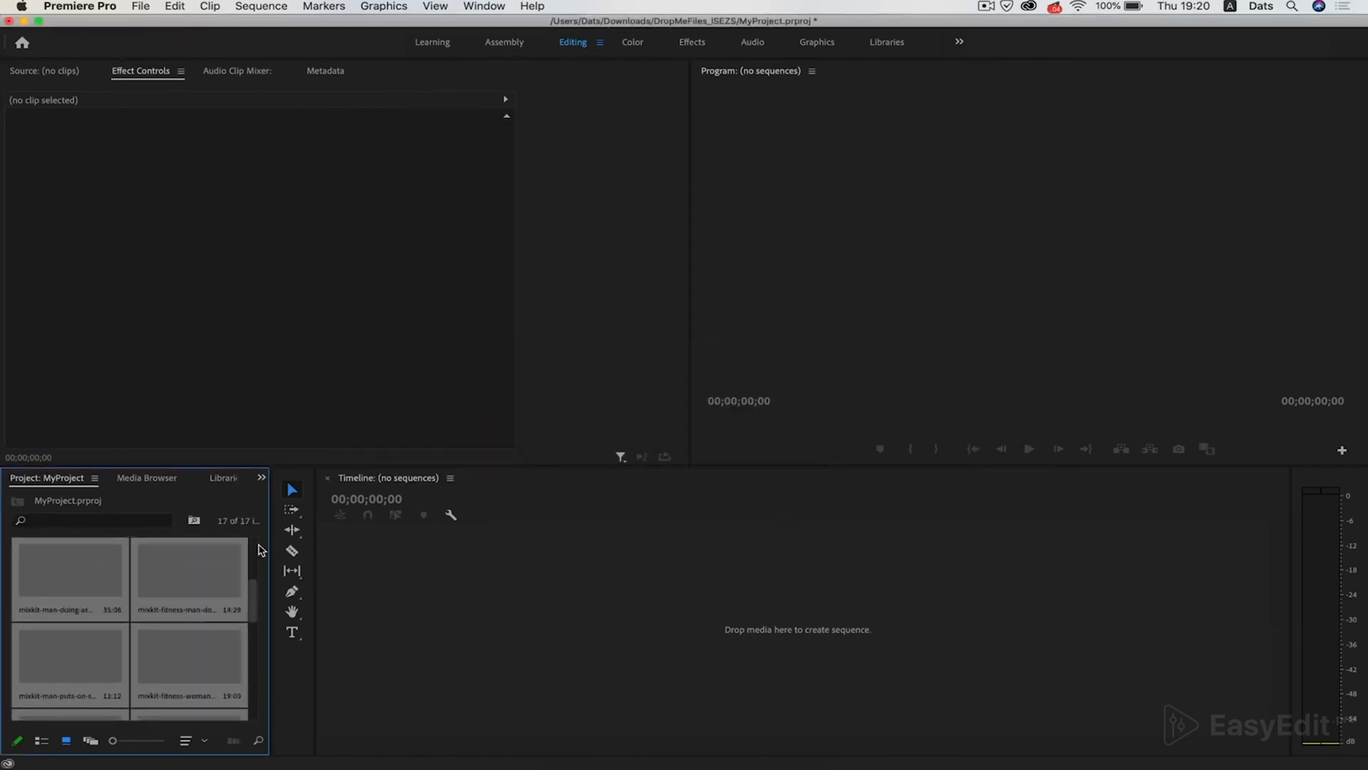
{"action": "left_click", "coordinate": [41, 740]}
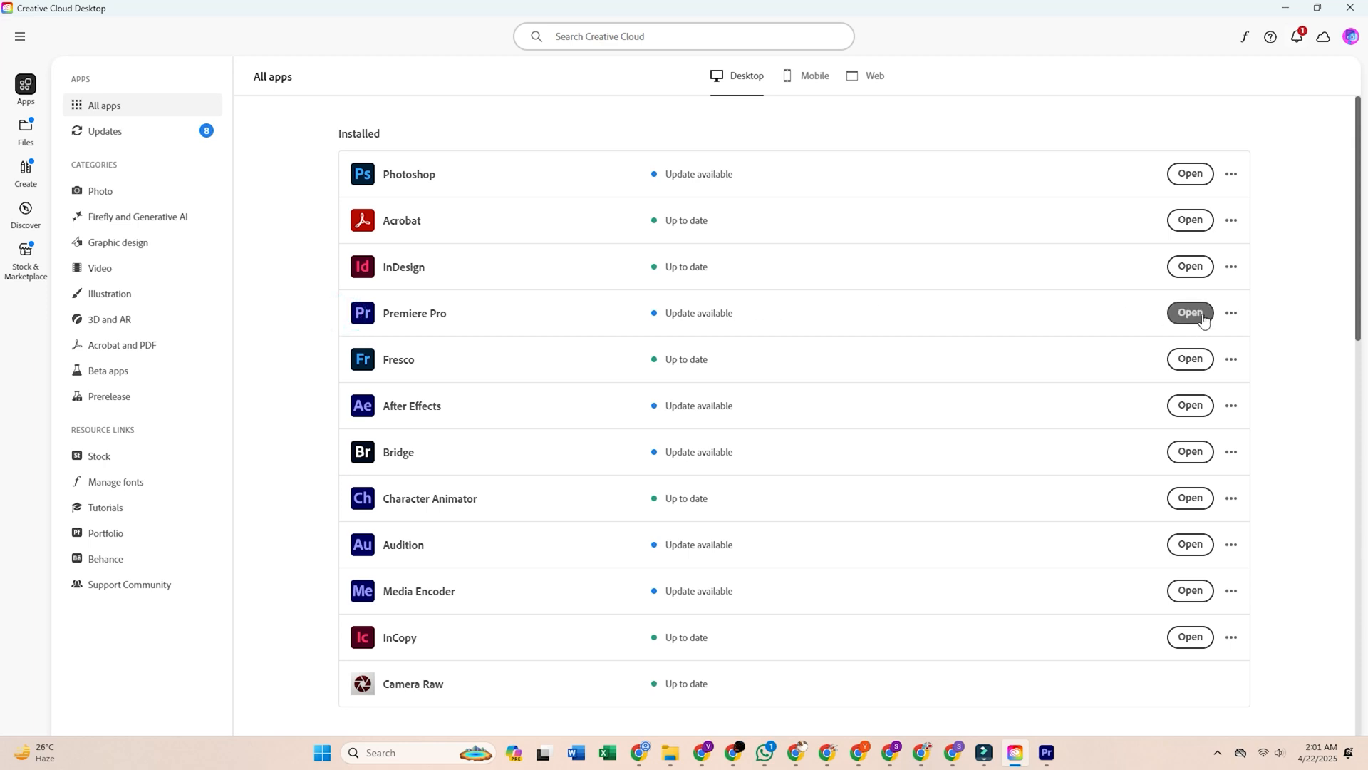
{"action": "mouse_move", "coordinate": [715, 341]}
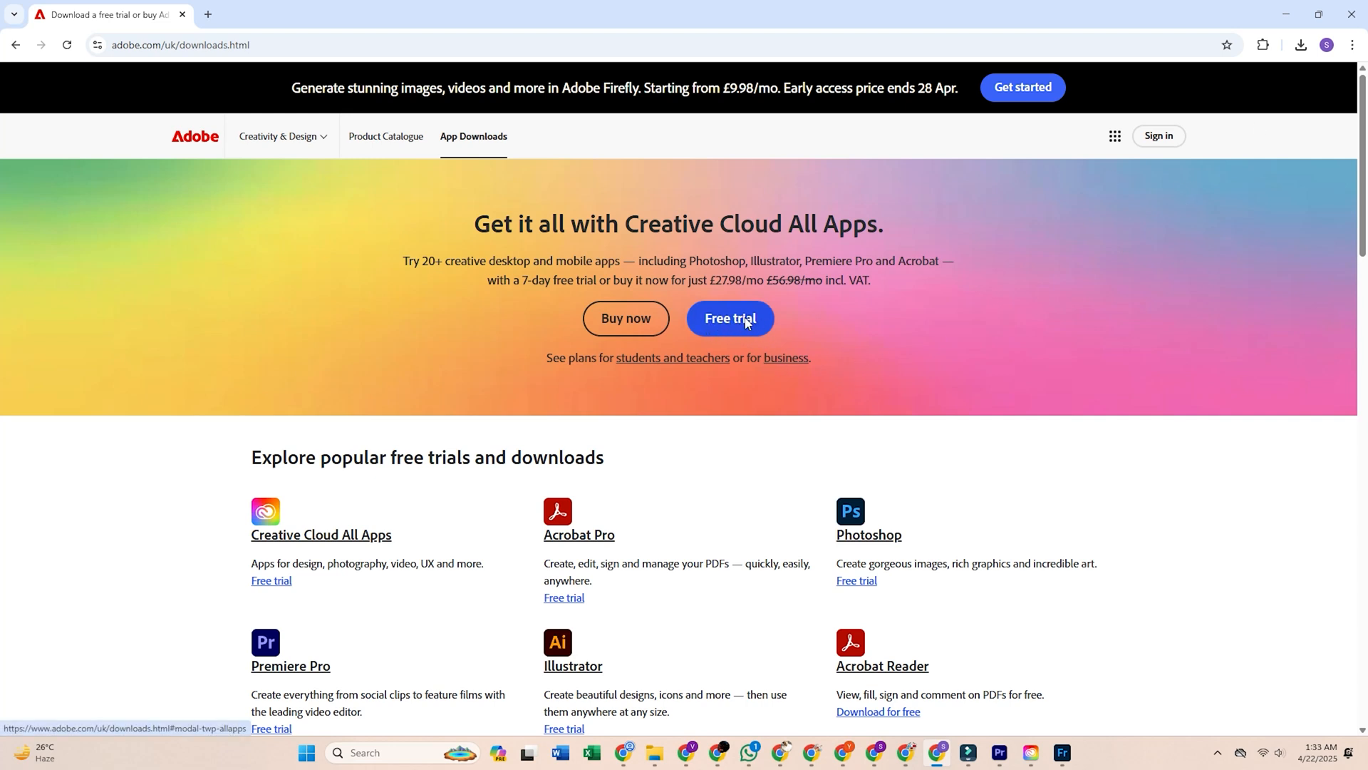
Start the All Apps trial on annual billed monthly, adding the Adobe Stock trial
{"action": "left_click", "coordinate": [730, 317]}
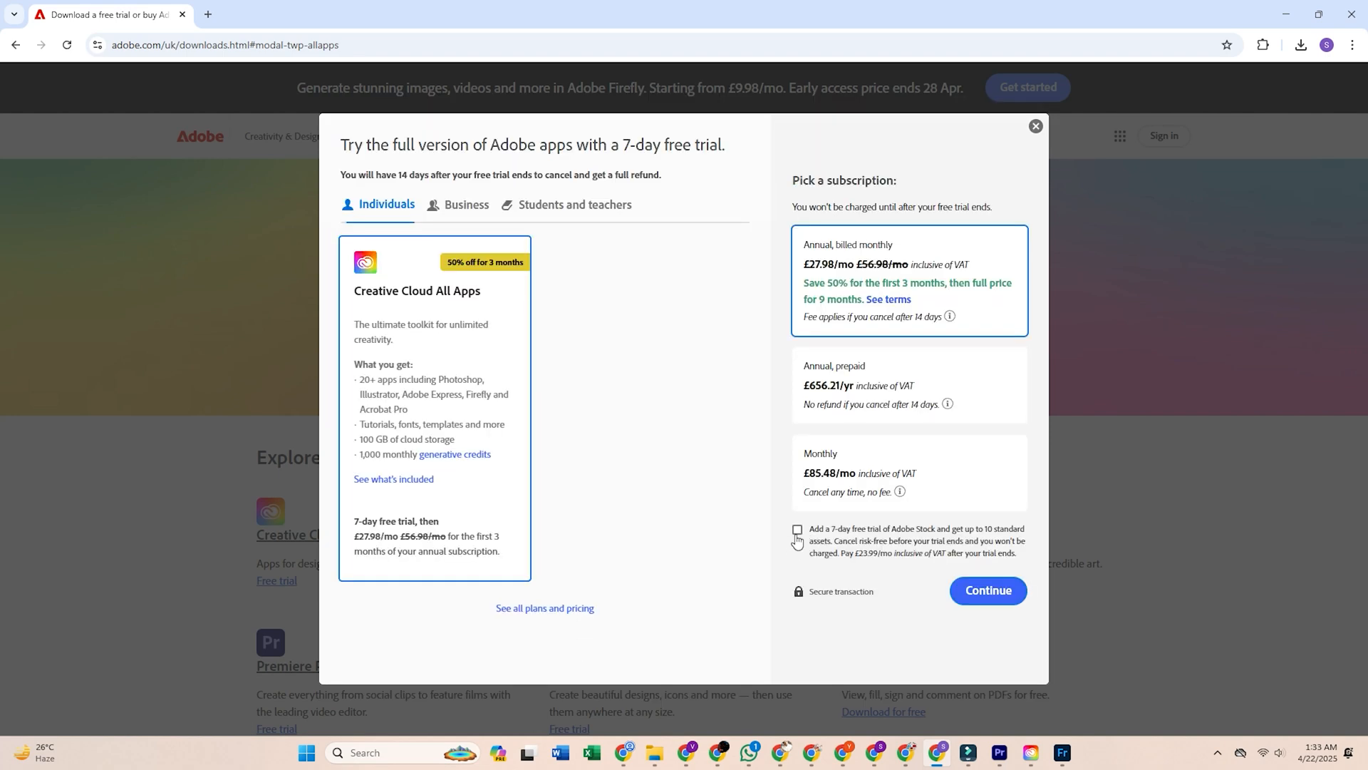
{"action": "left_click", "coordinate": [796, 530]}
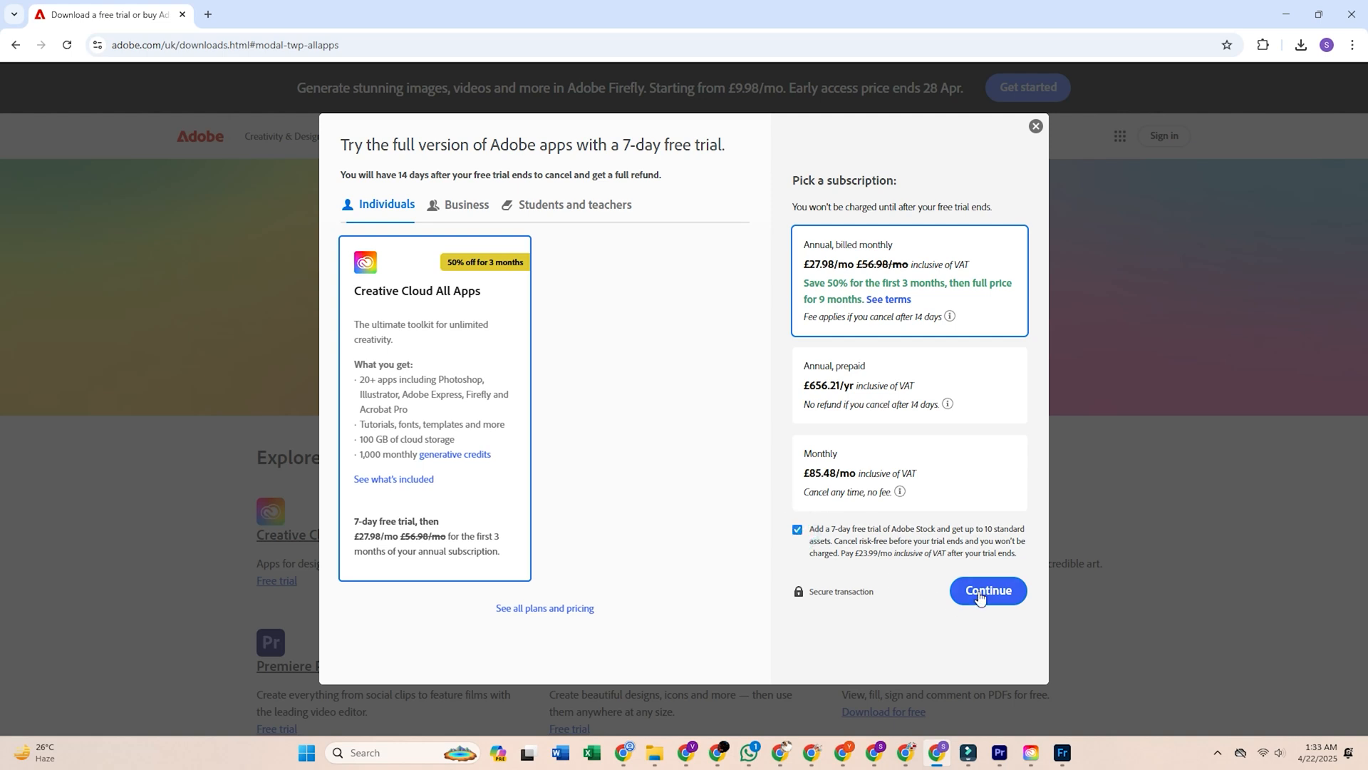
{"action": "left_click", "coordinate": [987, 590]}
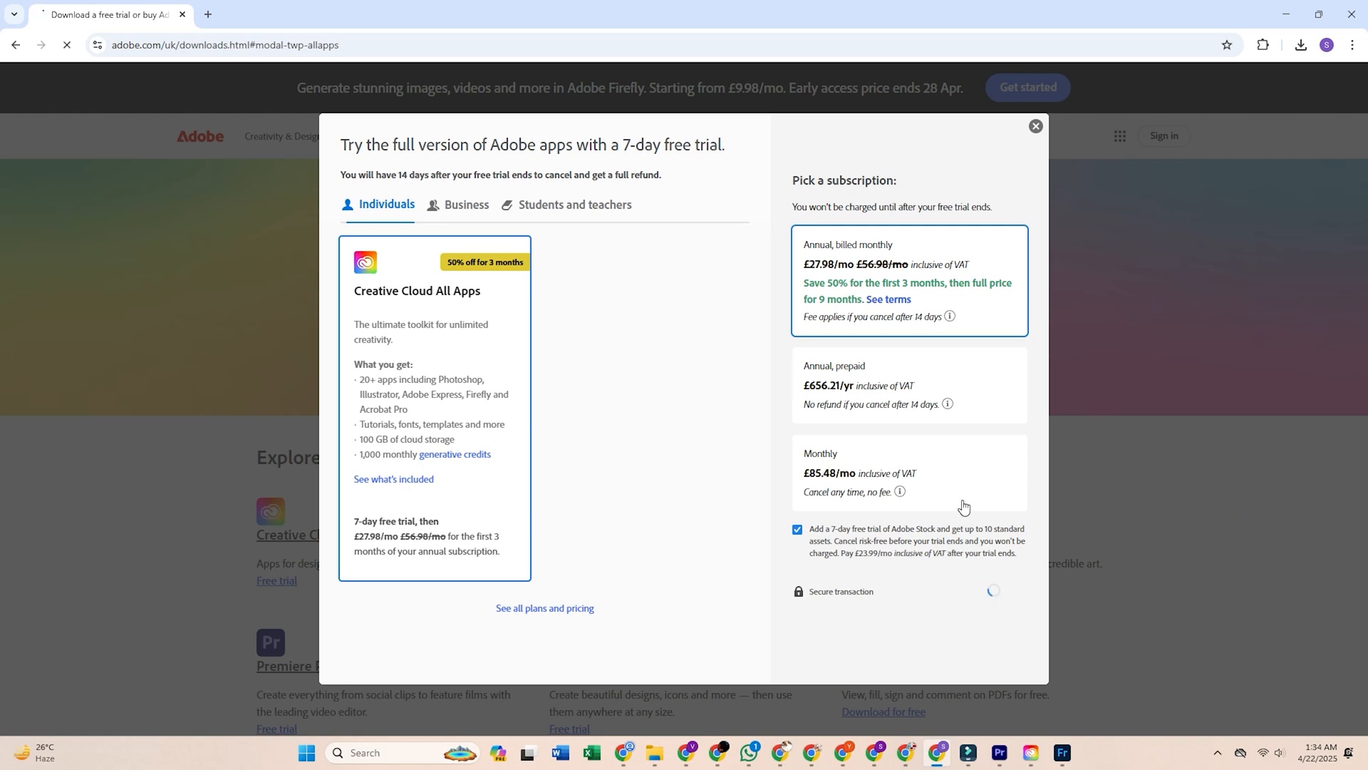
{"action": "left_click", "coordinate": [910, 471]}
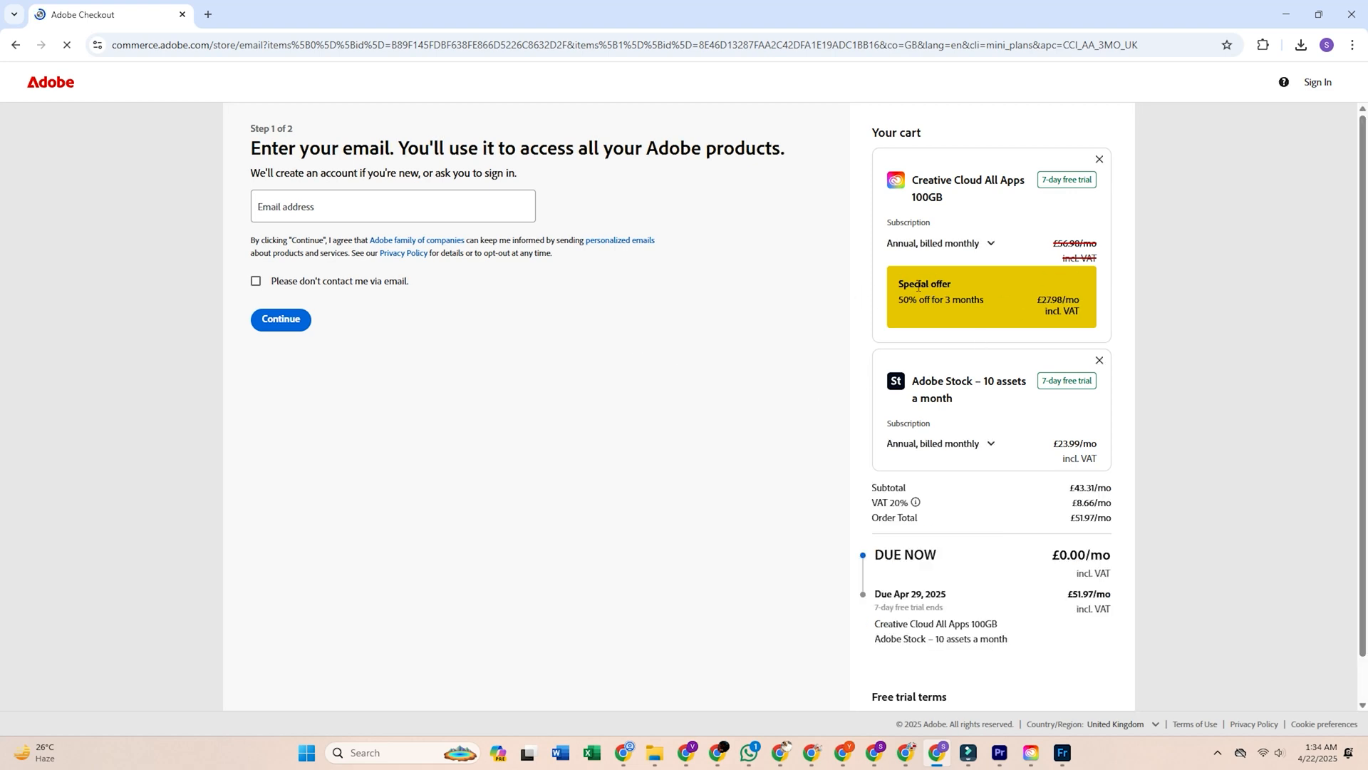
Continue past the email step and choose Credit/Debit as the payment method
{"action": "left_click", "coordinate": [1022, 313]}
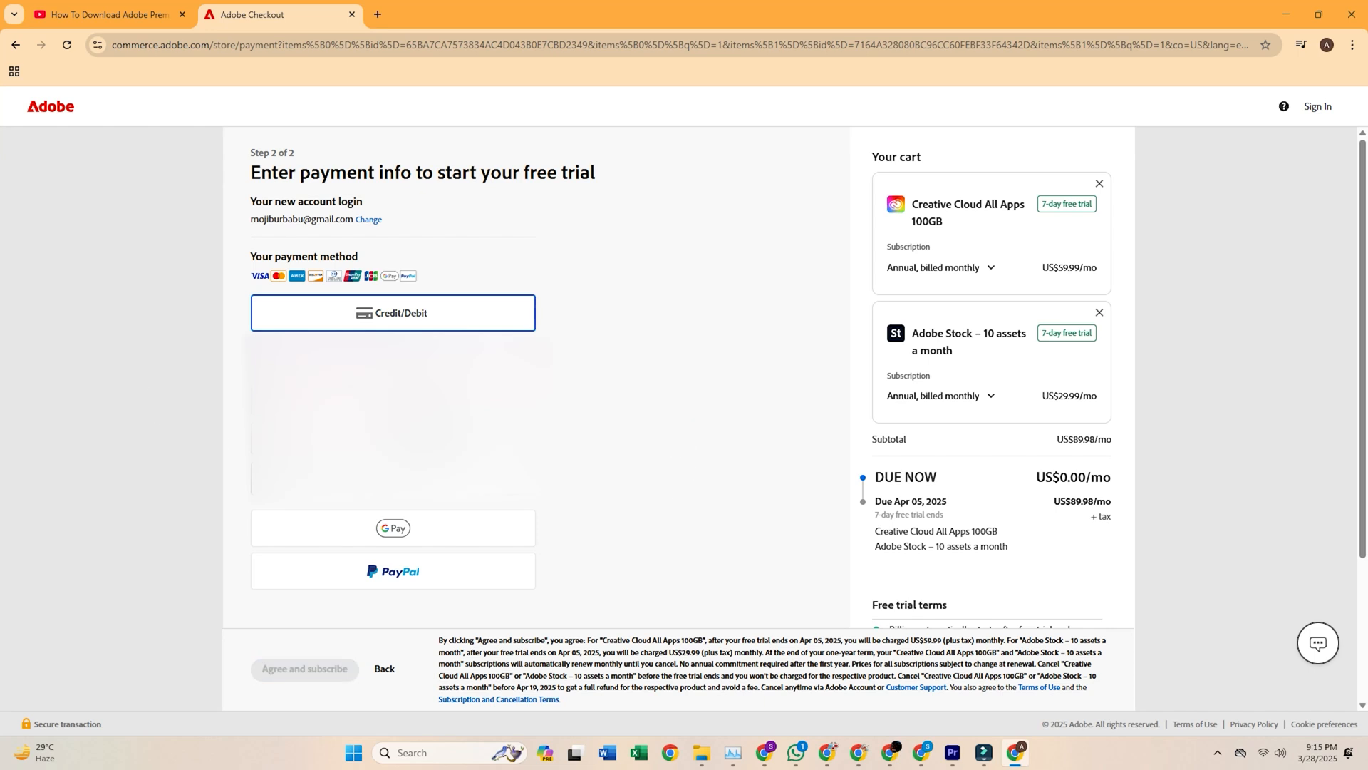
{"action": "mouse_move", "coordinate": [331, 327]}
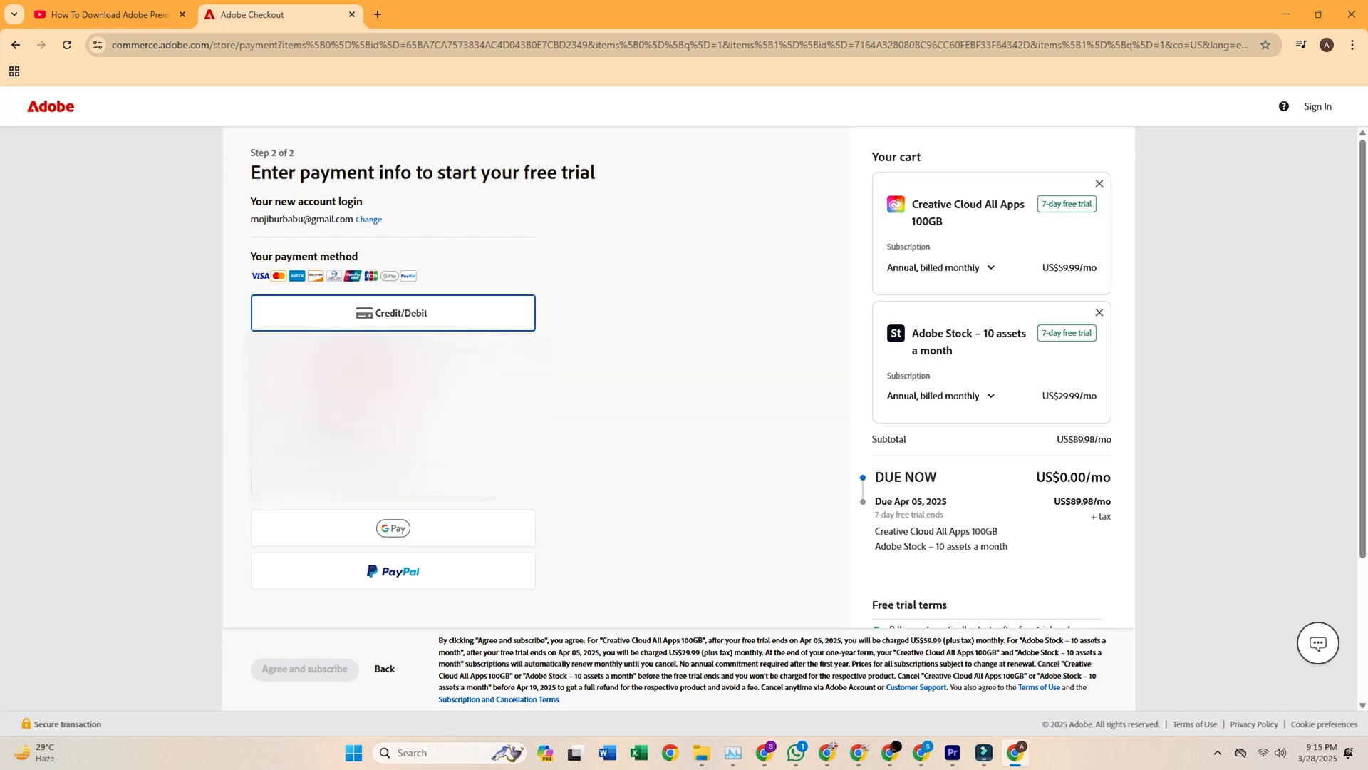
{"action": "left_click", "coordinate": [392, 528]}
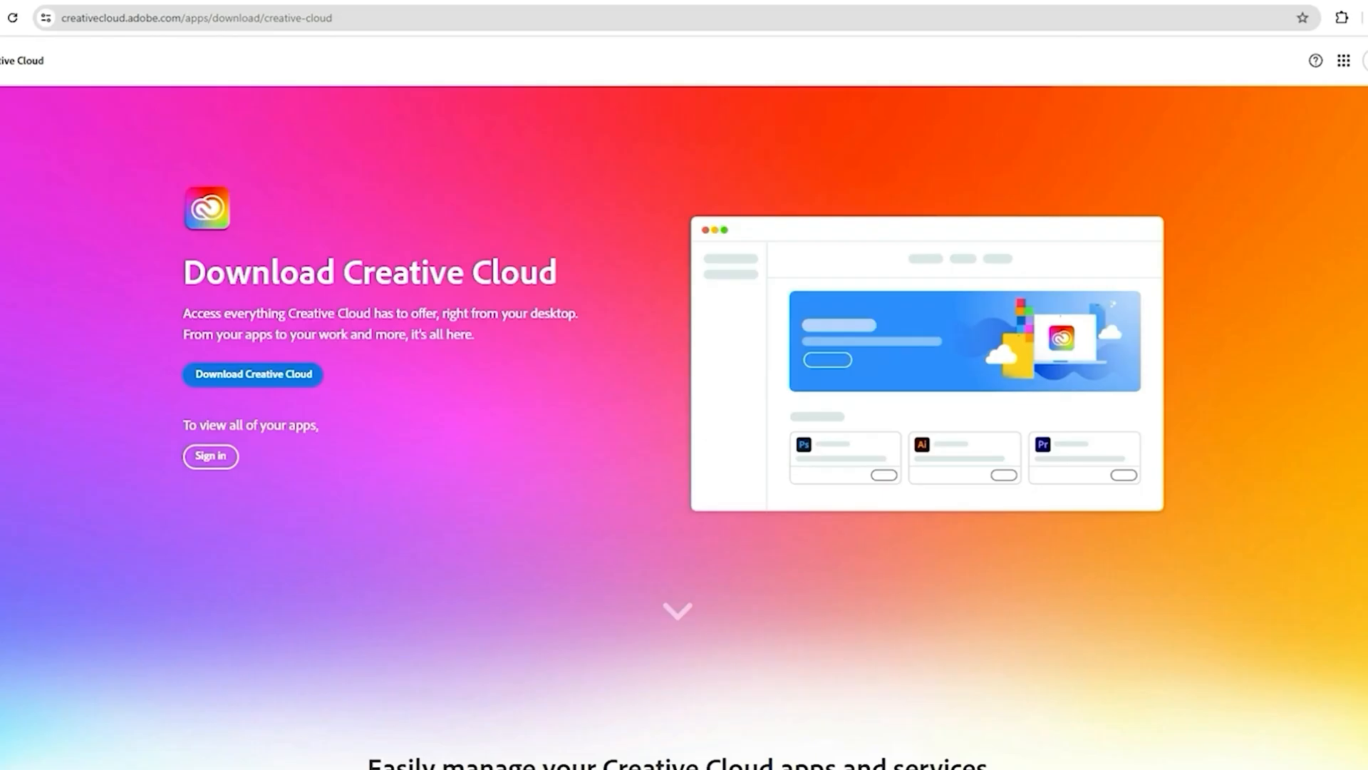
Download the Creative Cloud desktop installer and continue through authentication
{"action": "left_click", "coordinate": [252, 373]}
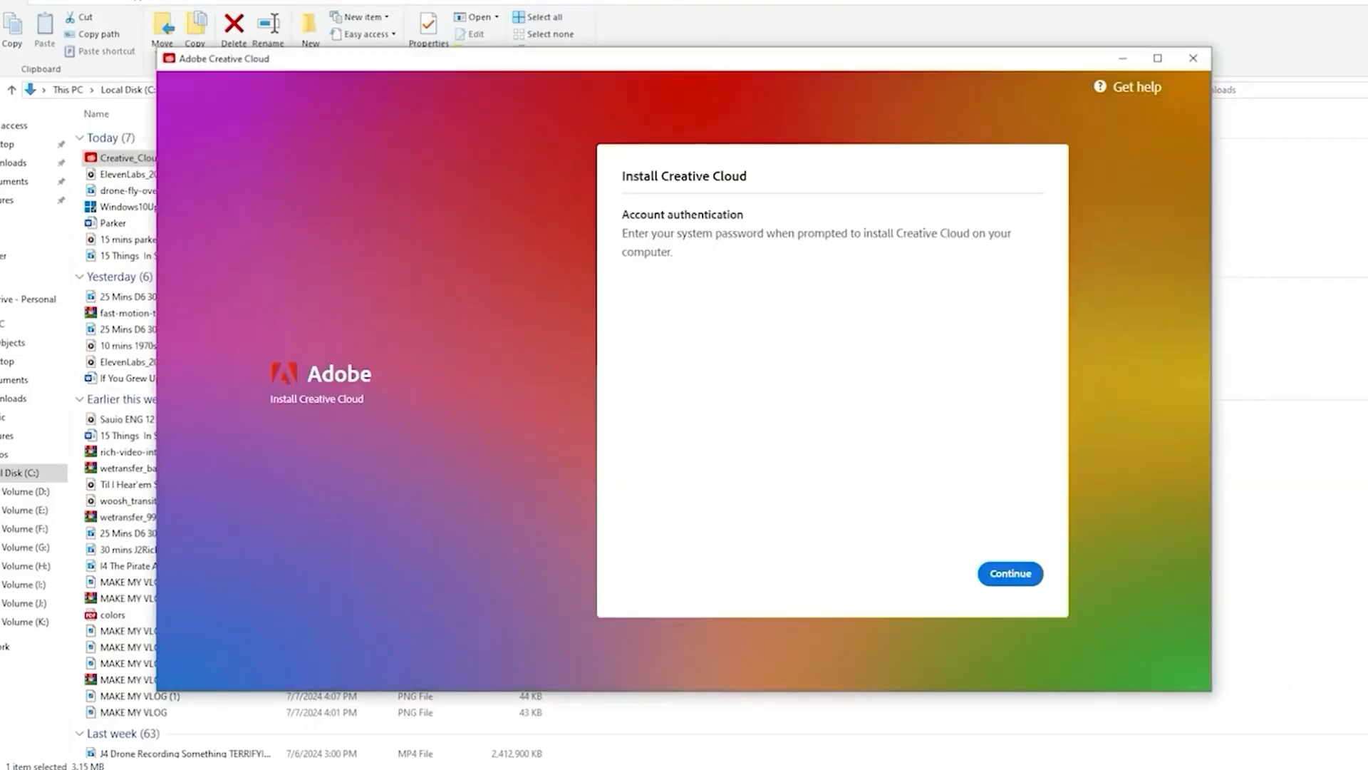
{"action": "left_click", "coordinate": [1009, 573]}
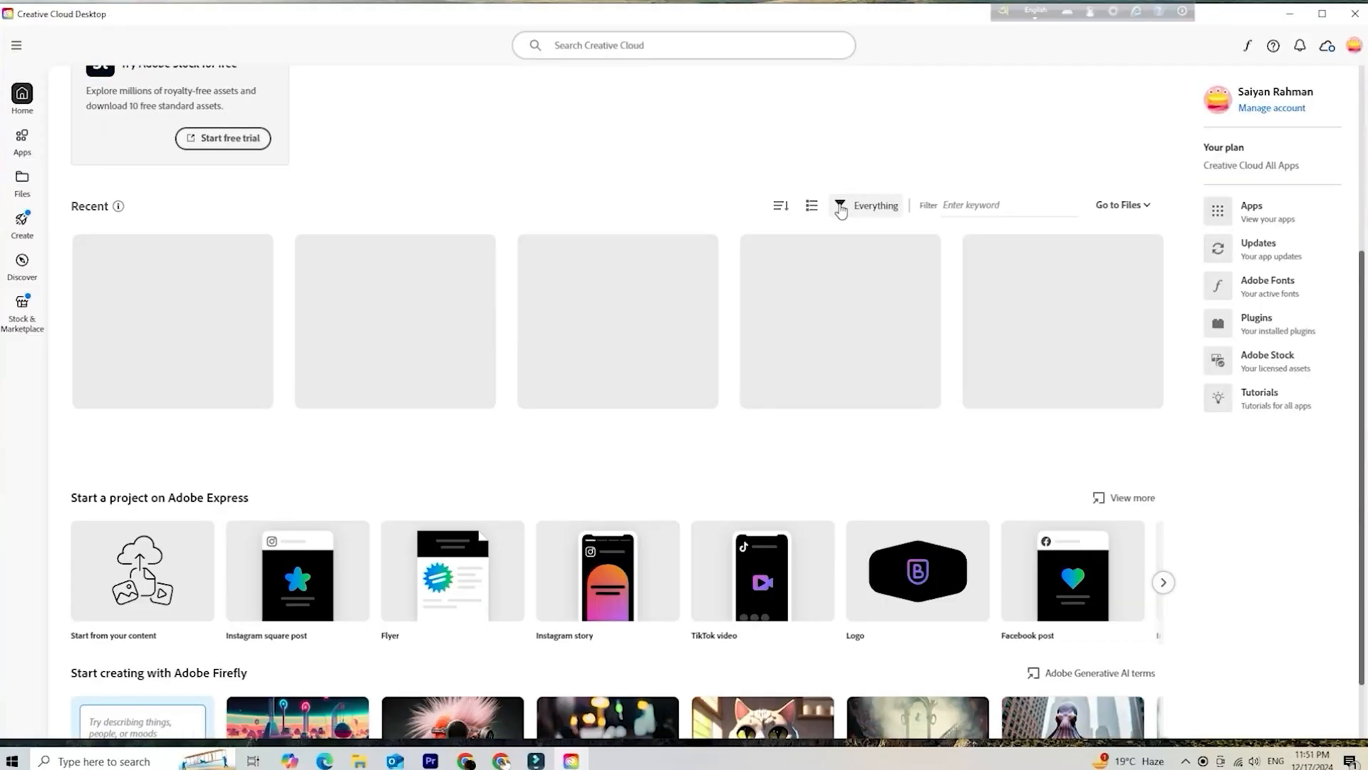
Show all installed apps and confirm opening Premiere Pro
{"action": "left_click", "coordinate": [22, 139]}
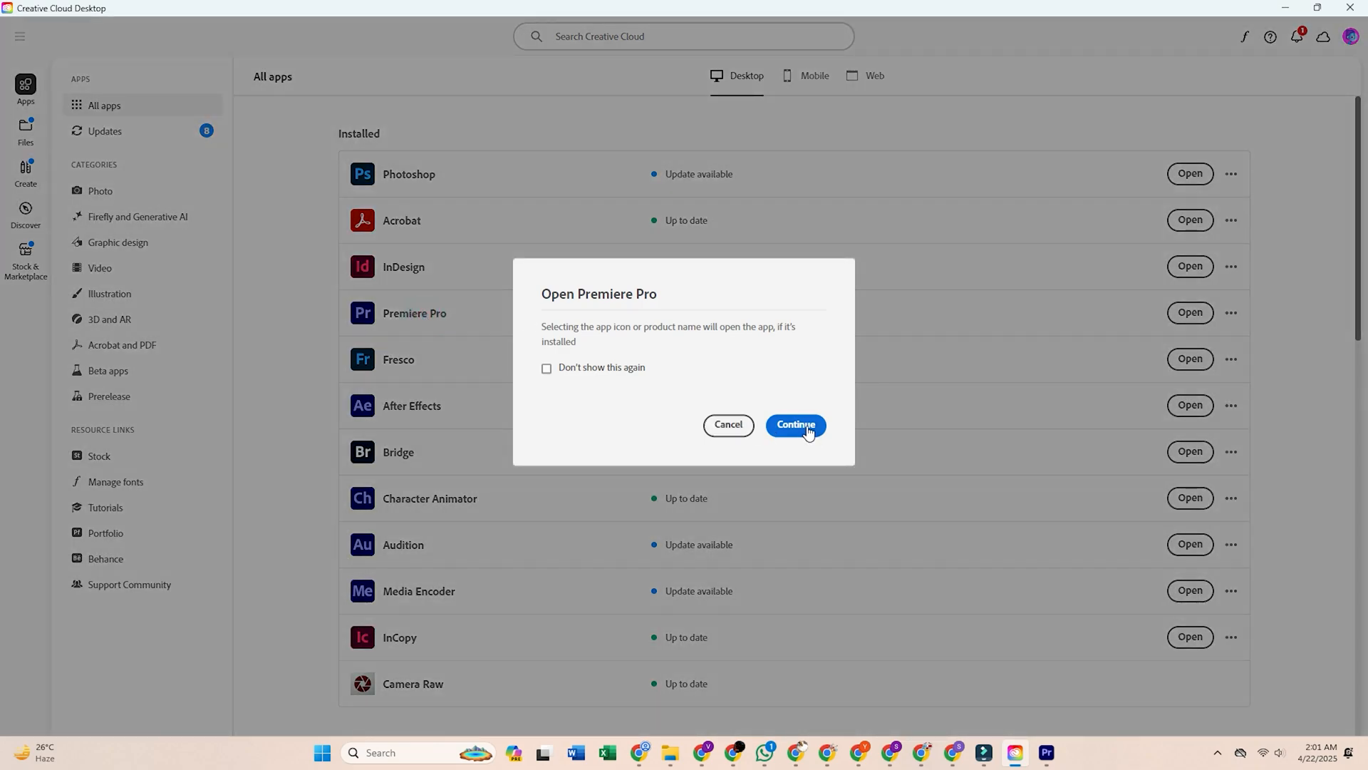
{"action": "left_click", "coordinate": [793, 424]}
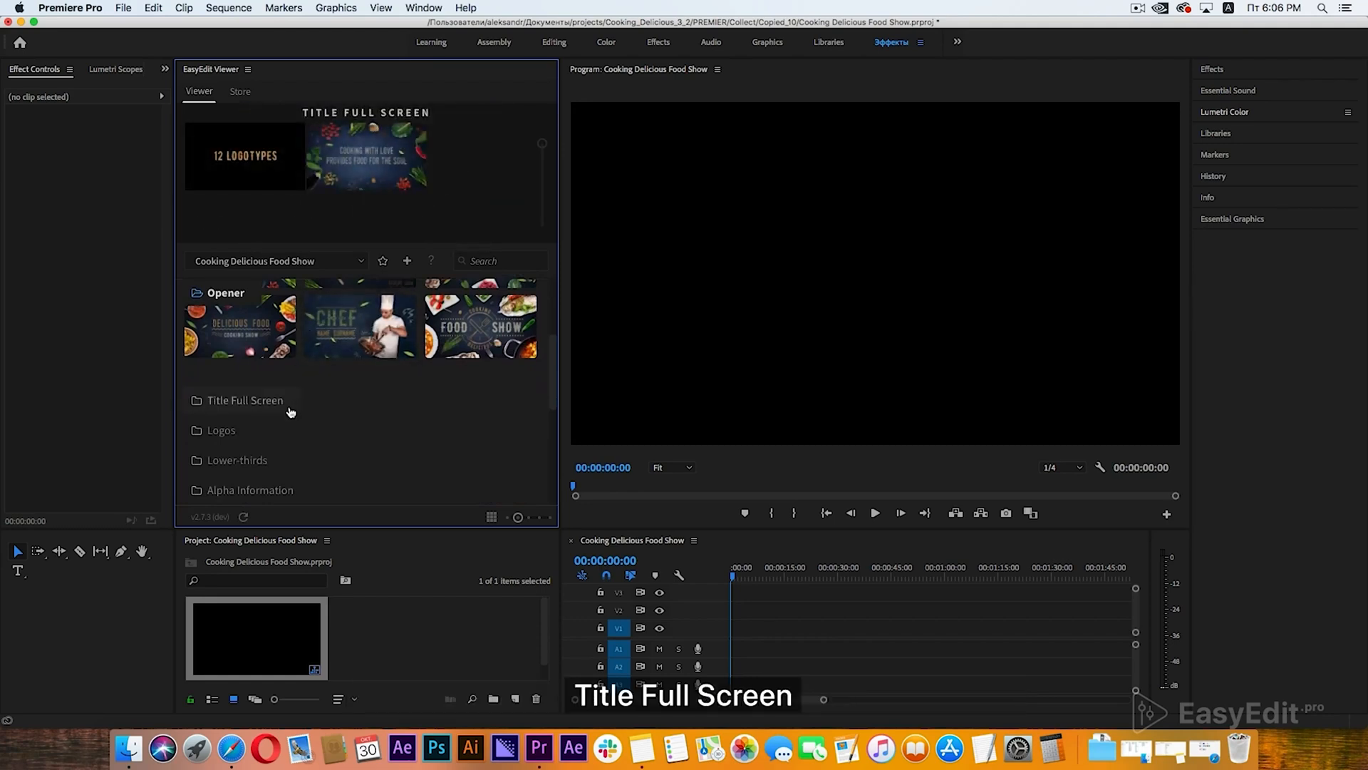
Expand the Title Full Screen and Logos folders and scroll down to Alpha Information
{"action": "left_click", "coordinate": [245, 400]}
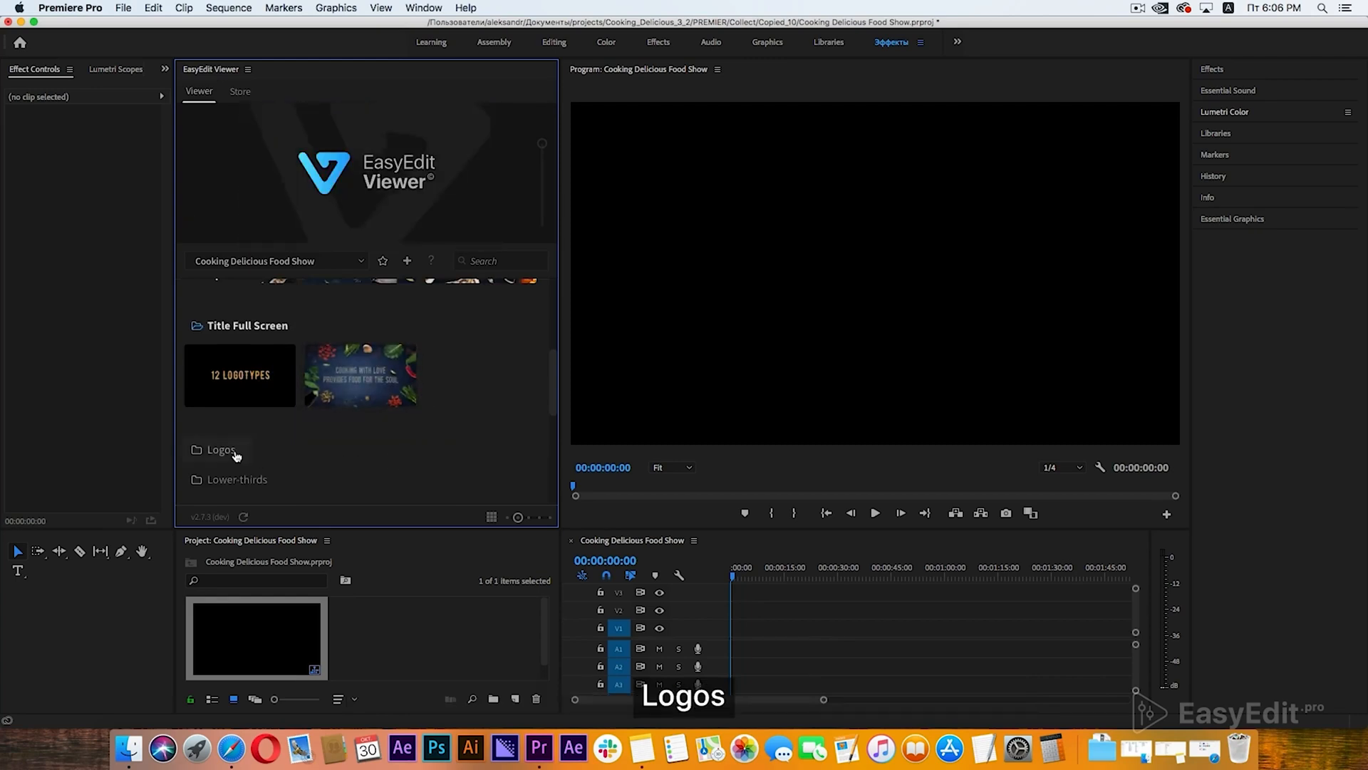
{"action": "left_click", "coordinate": [221, 449]}
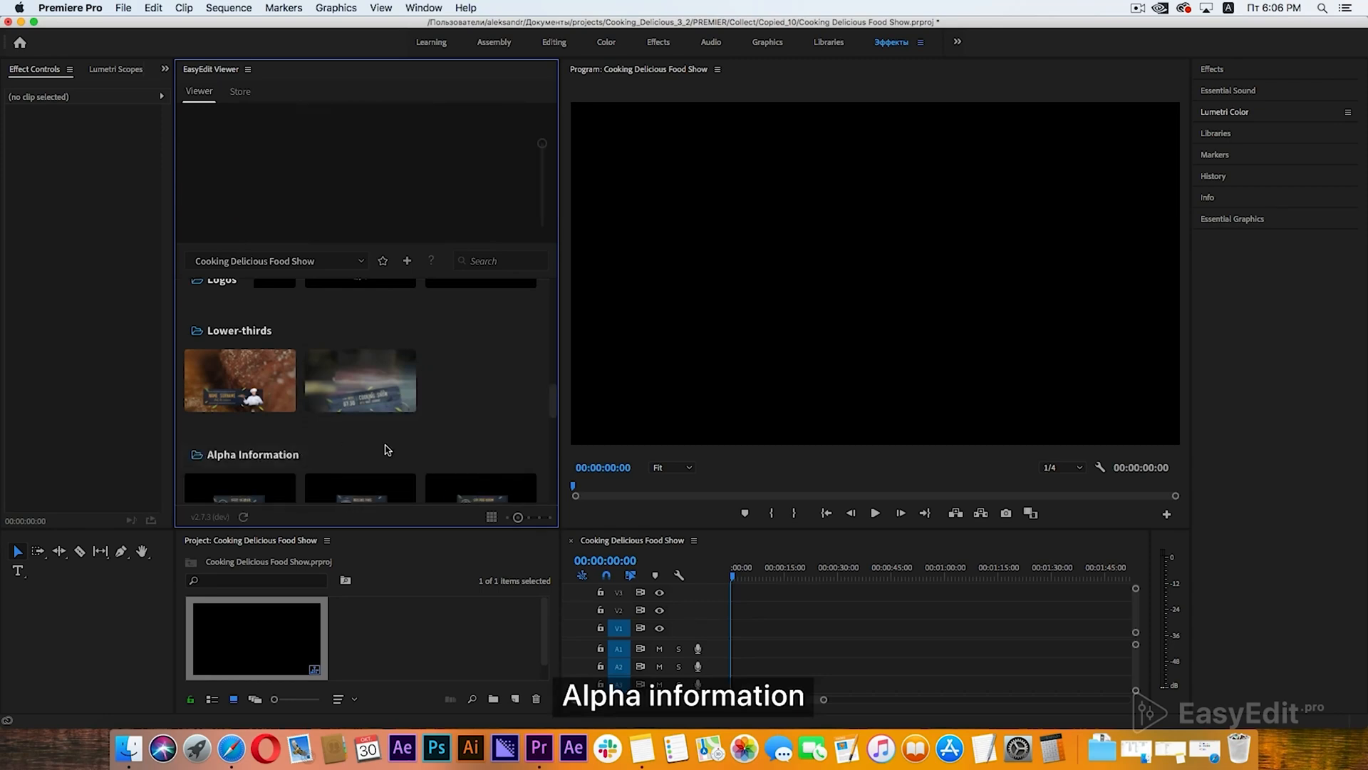
{"action": "scroll", "scroll_direction": "down", "scroll_amount": 3}
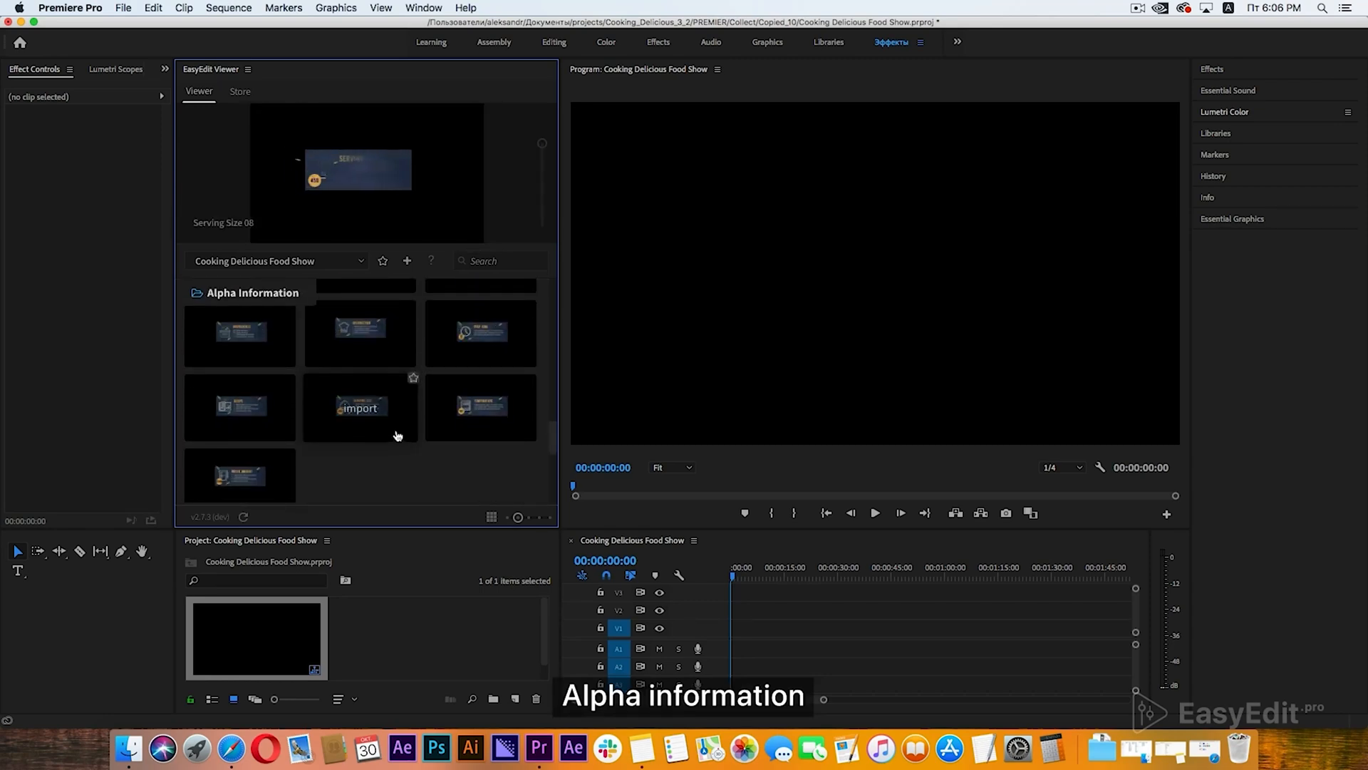